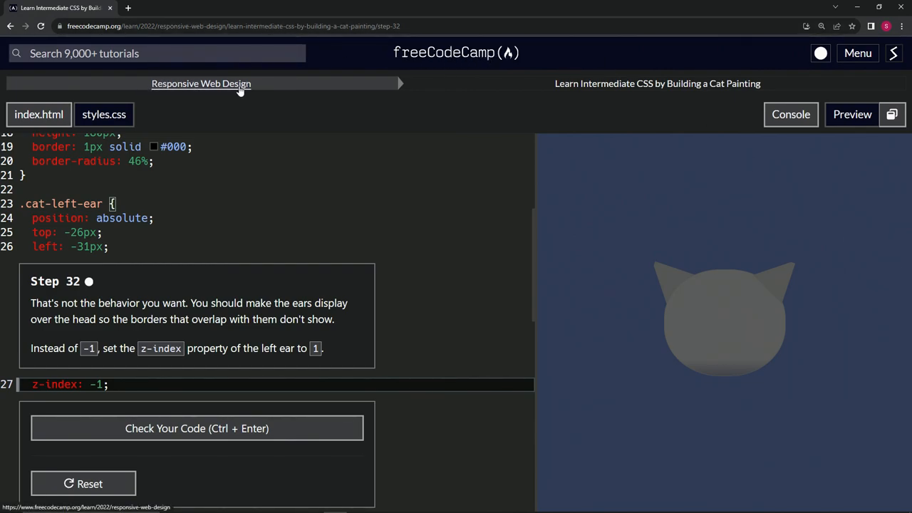
mouse_move(667, 97)
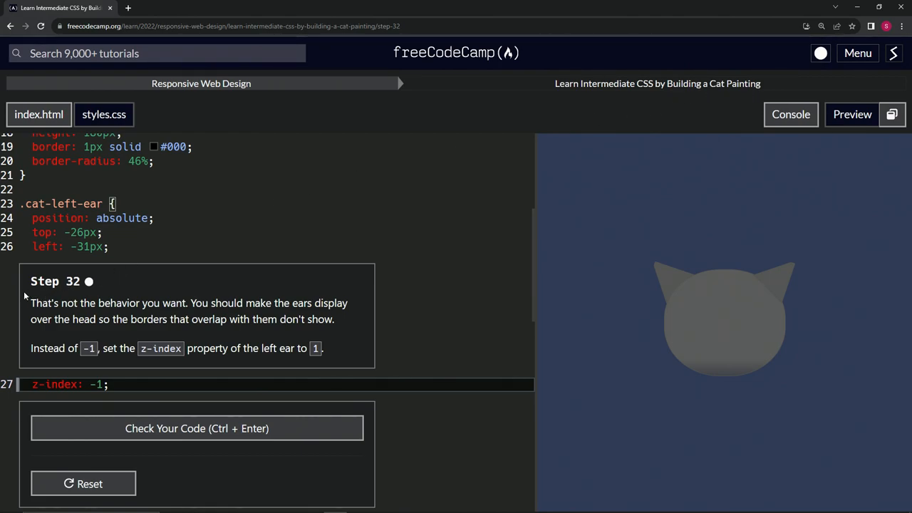
mouse_move(45, 302)
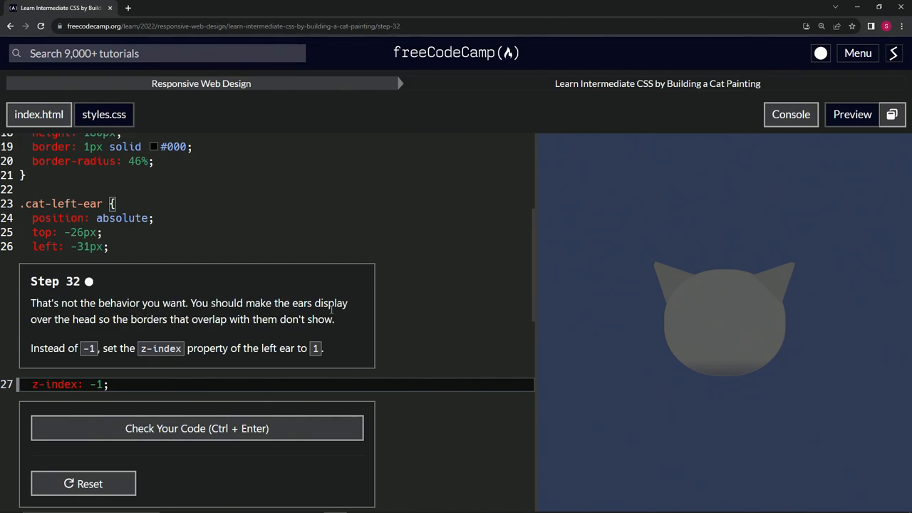
mouse_move(128, 333)
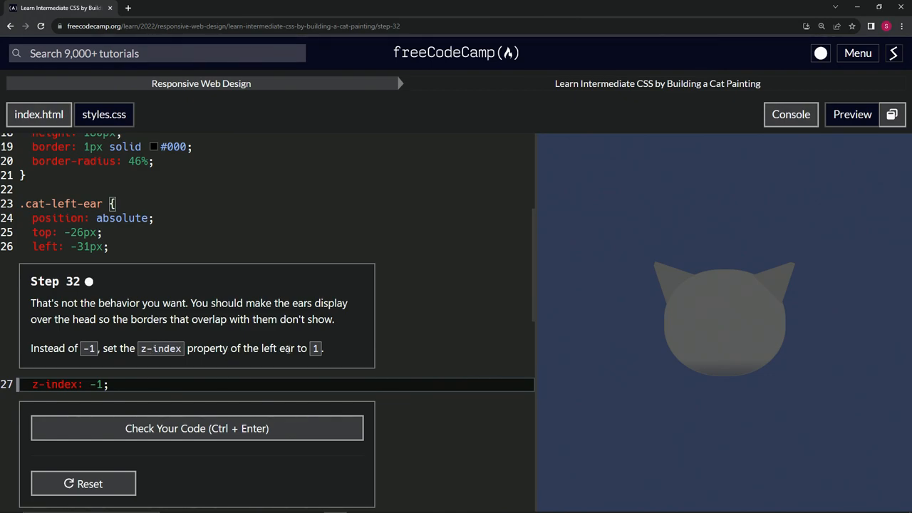
mouse_move(331, 341)
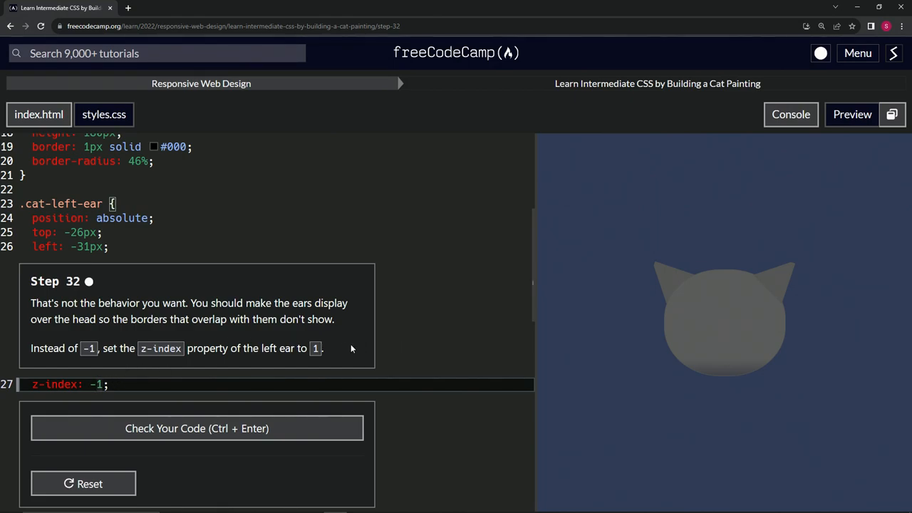
mouse_move(677, 295)
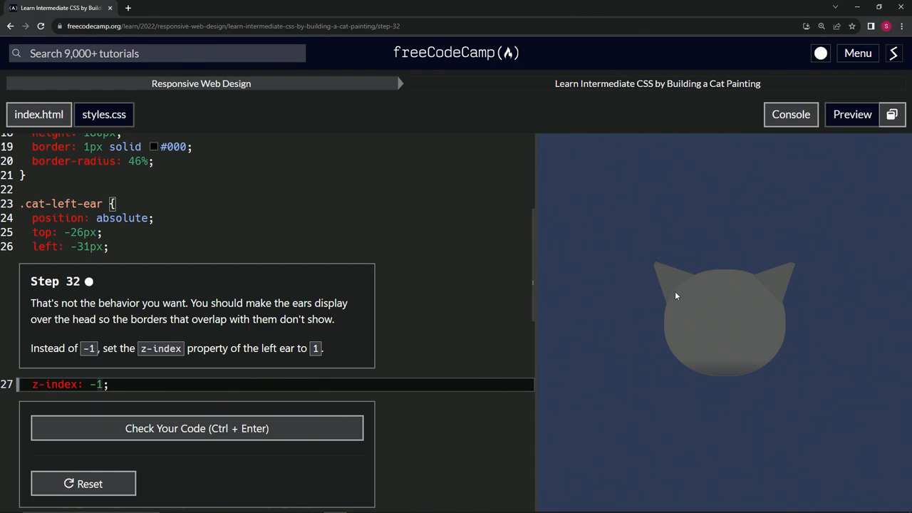
mouse_move(698, 285)
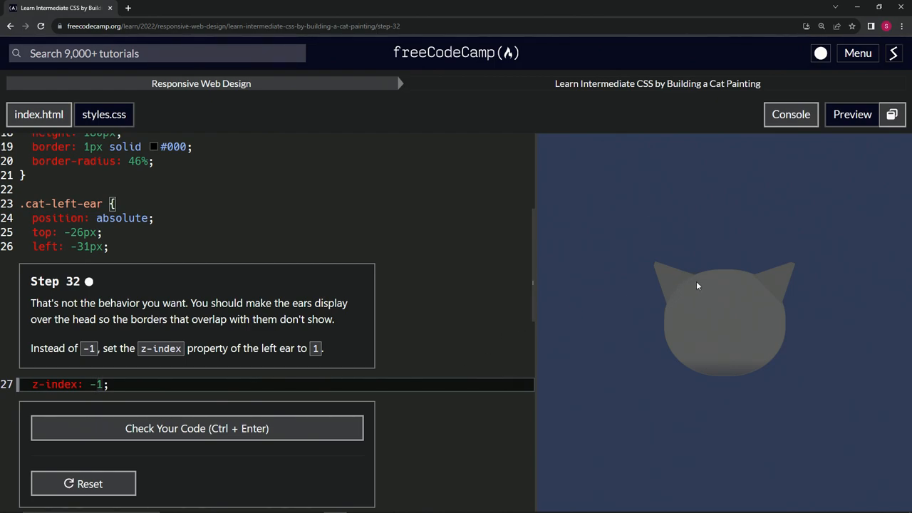
Change the left ear's z-index from -1 to 1, pass the check and submit step 32.
text(1)
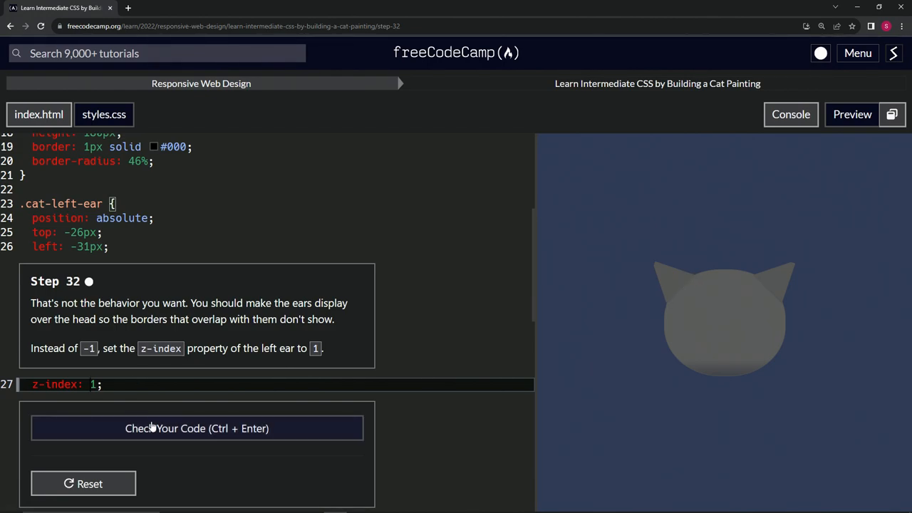
click(197, 428)
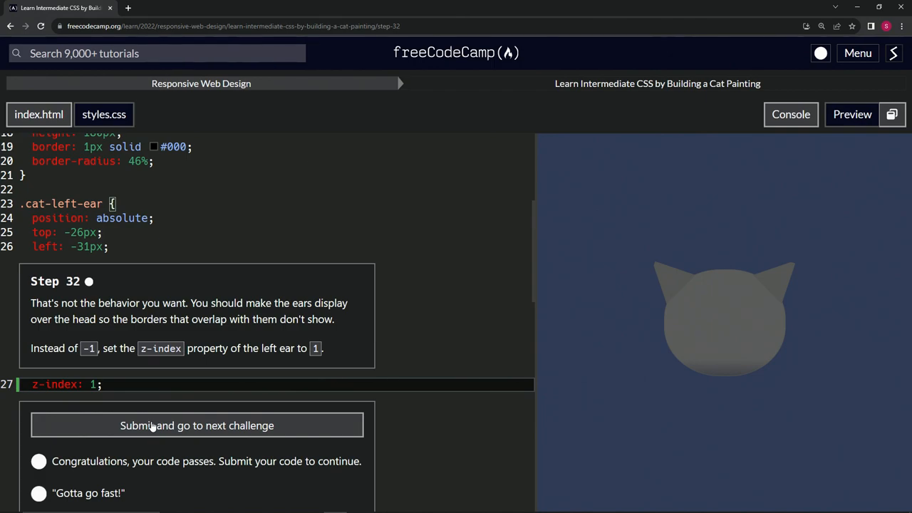
click(197, 425)
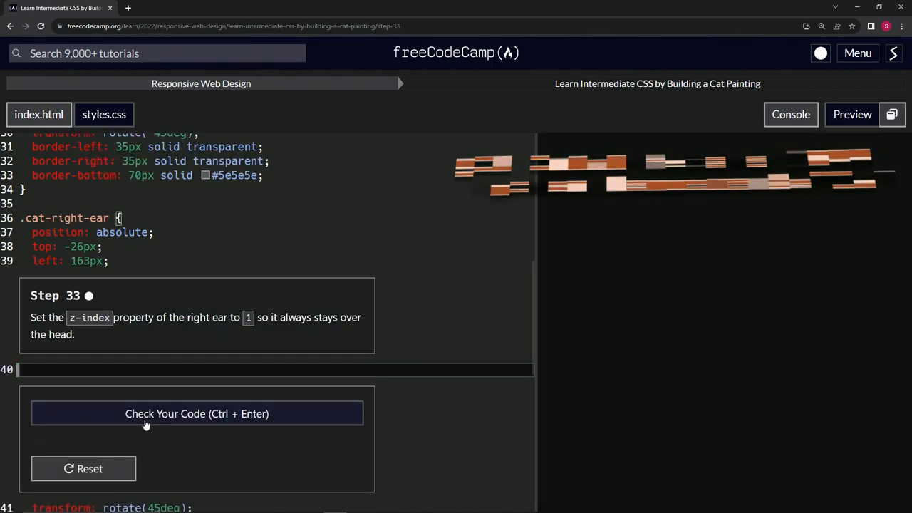